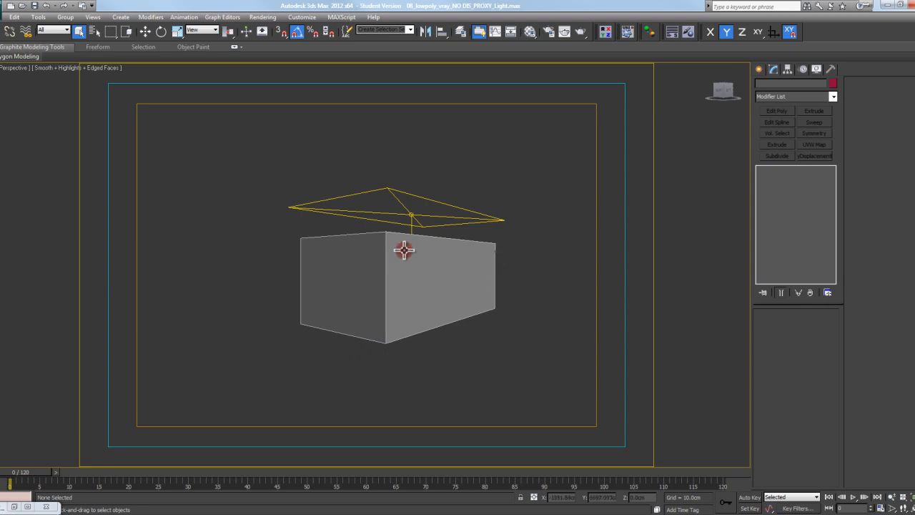
mouse_move(518, 265)
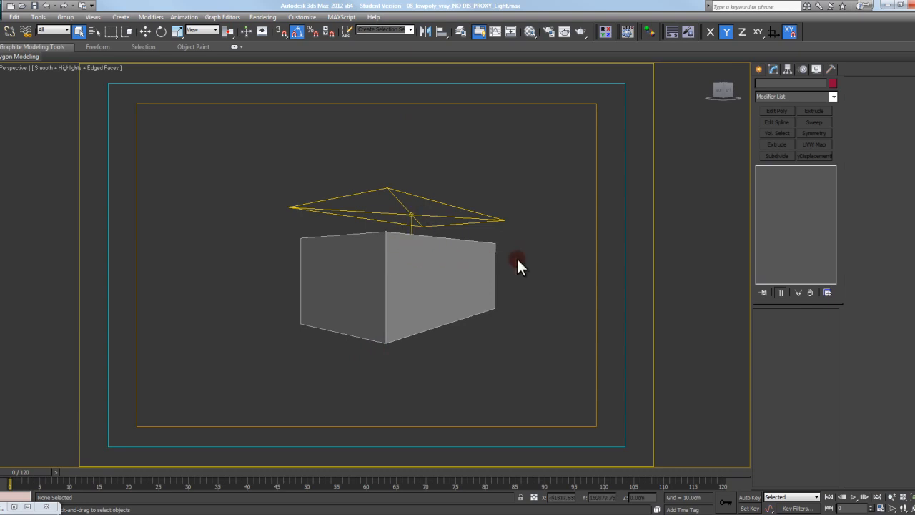
mouse_move(535, 254)
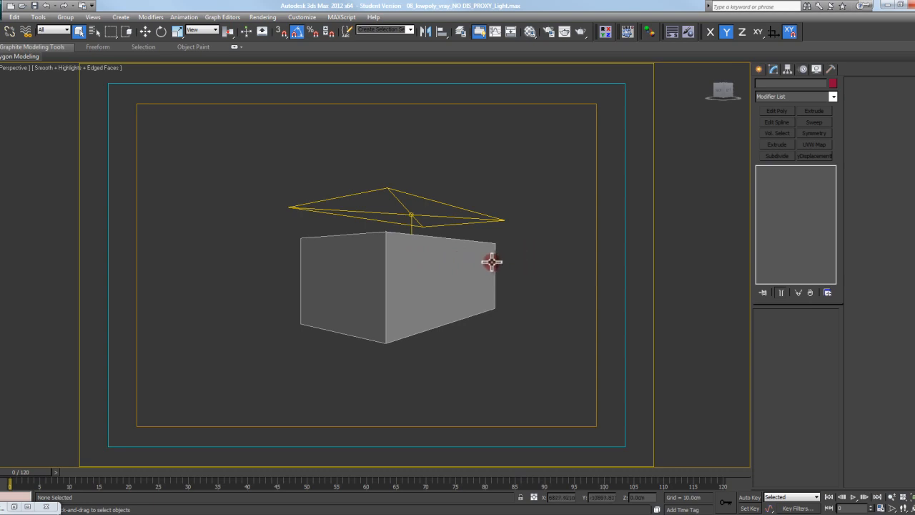
mouse_move(519, 264)
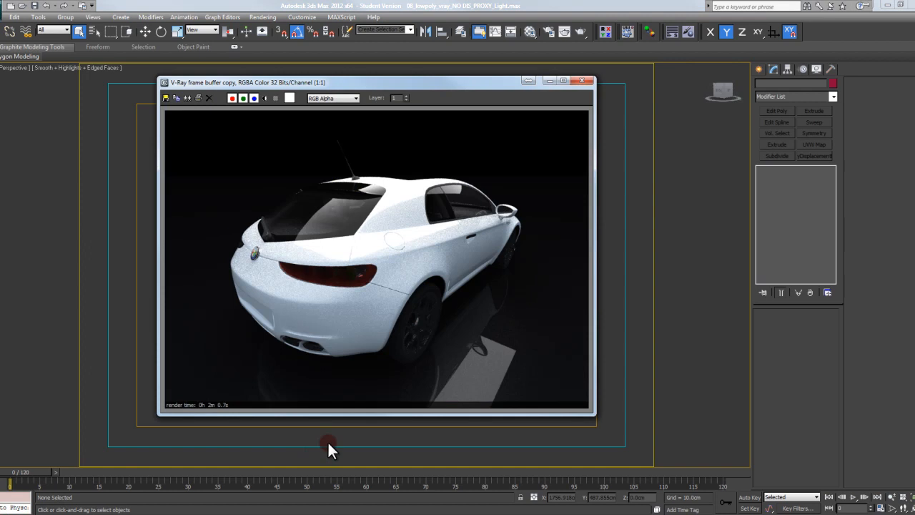
mouse_move(401, 349)
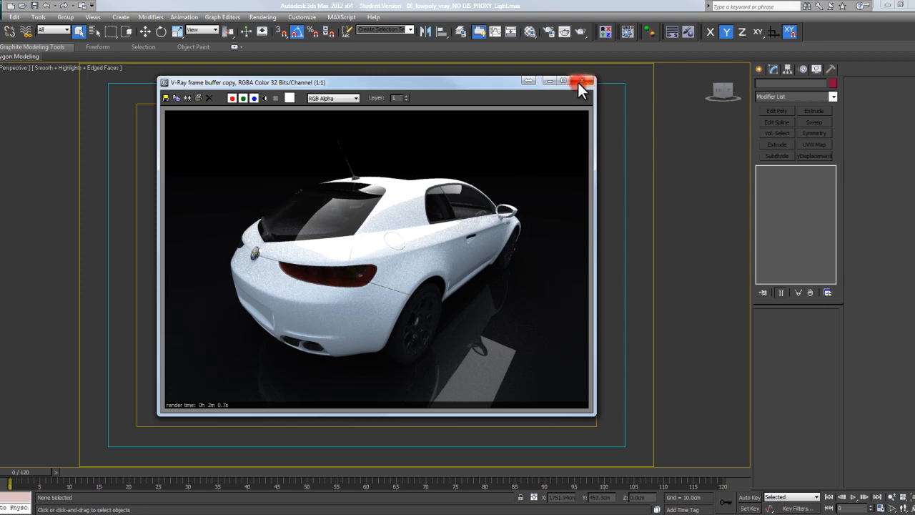
Close the earlier frame buffer and re-render the single car in perspective.
click(582, 80)
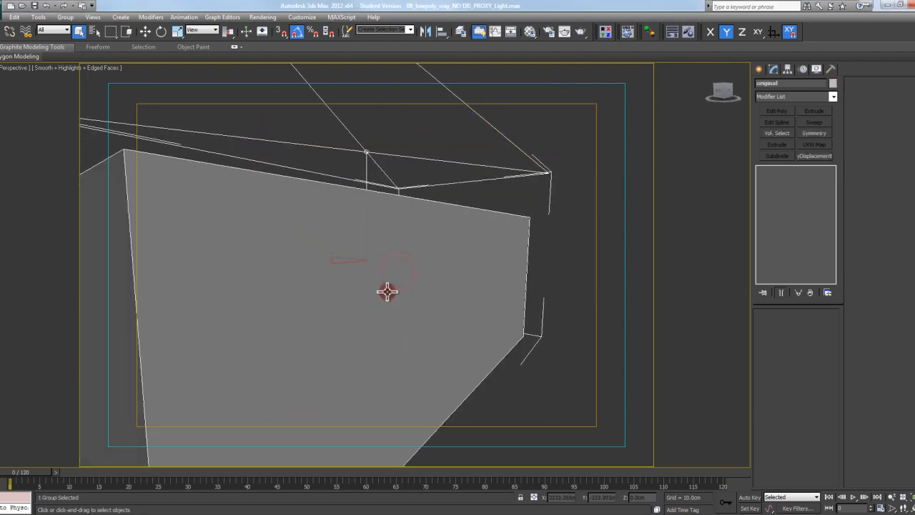
click(579, 32)
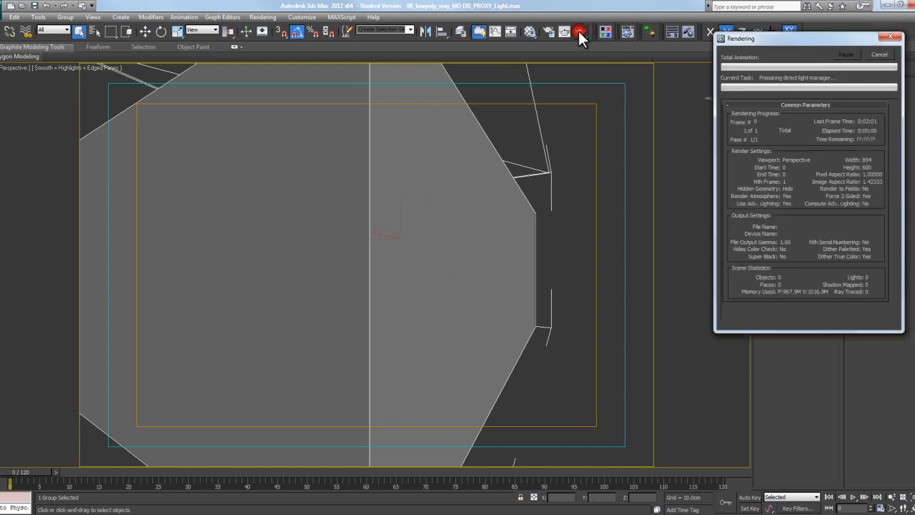
click(579, 32)
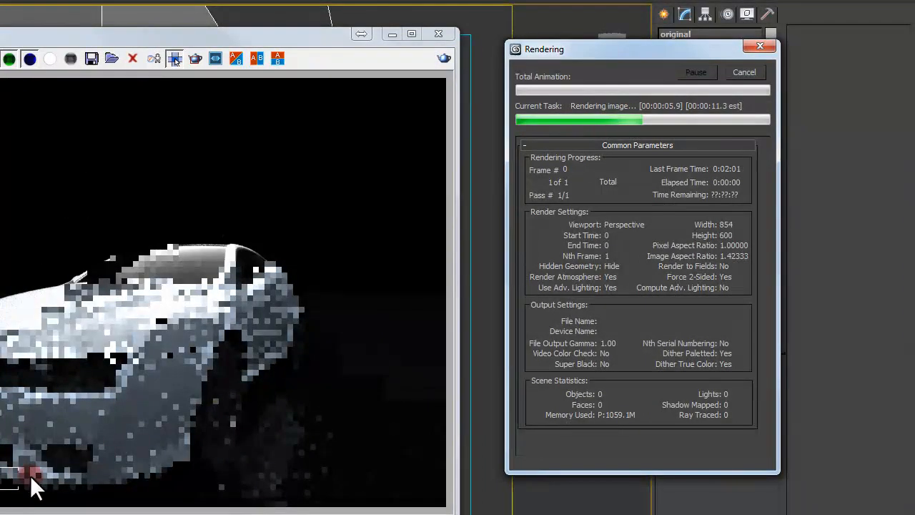
mouse_move(290, 472)
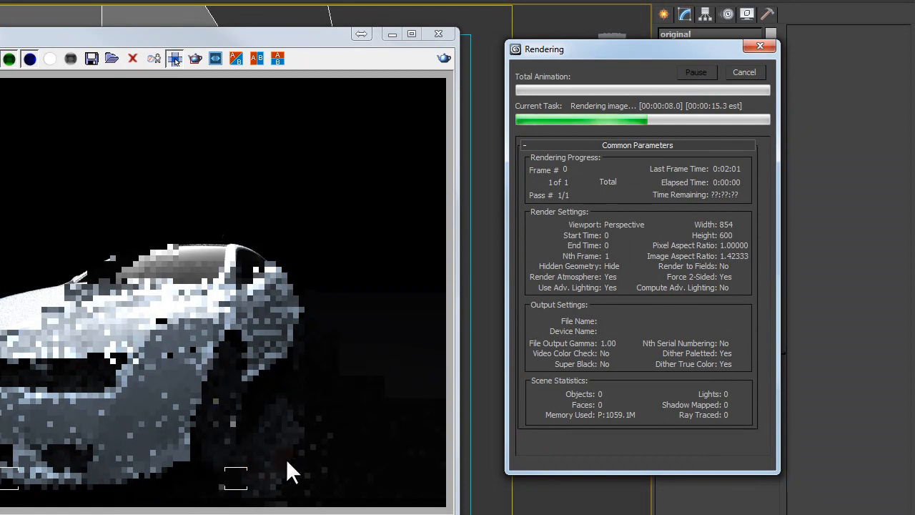
mouse_move(379, 436)
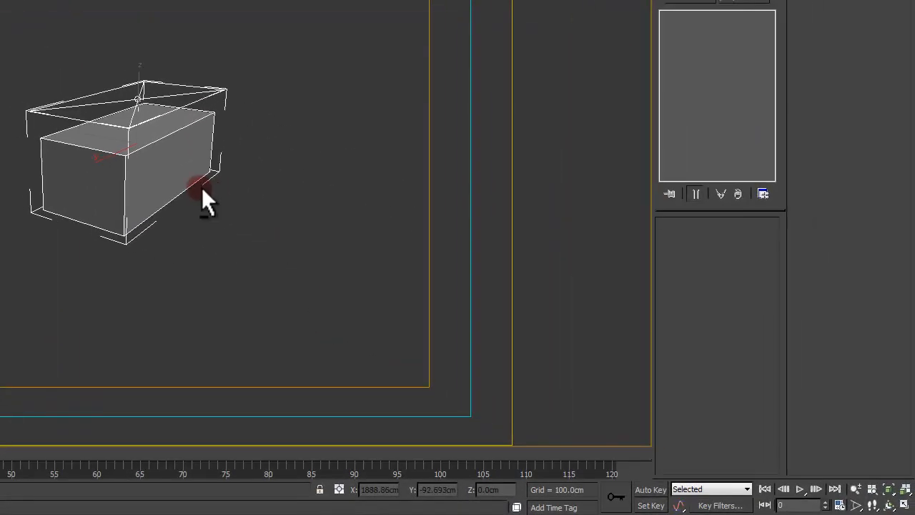
Shift-clone the car proxy into 25 copies, then start duplicating that row.
drag(207, 200, 207, 143)
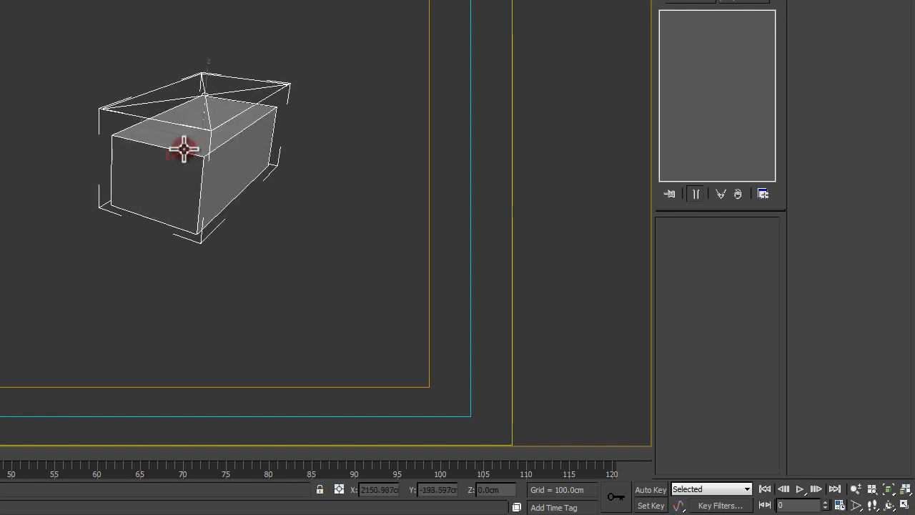
drag(184, 149, 184, 170)
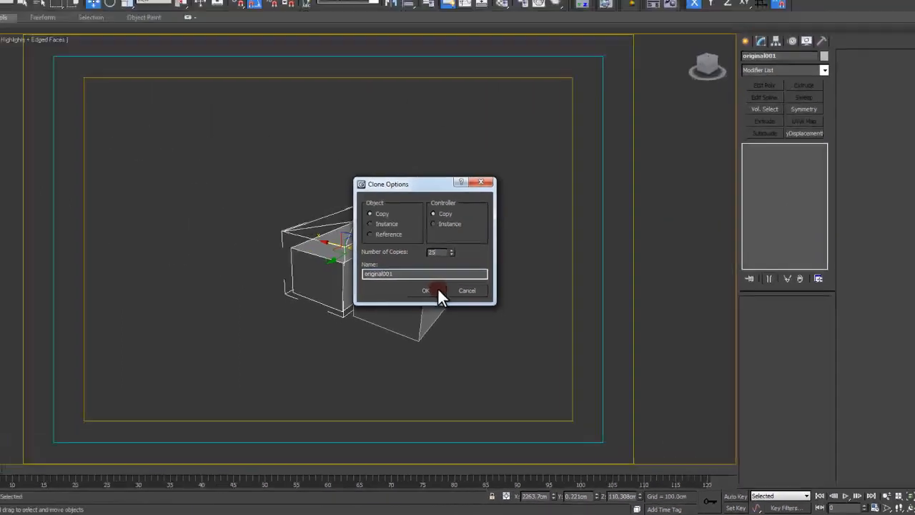
click(426, 290)
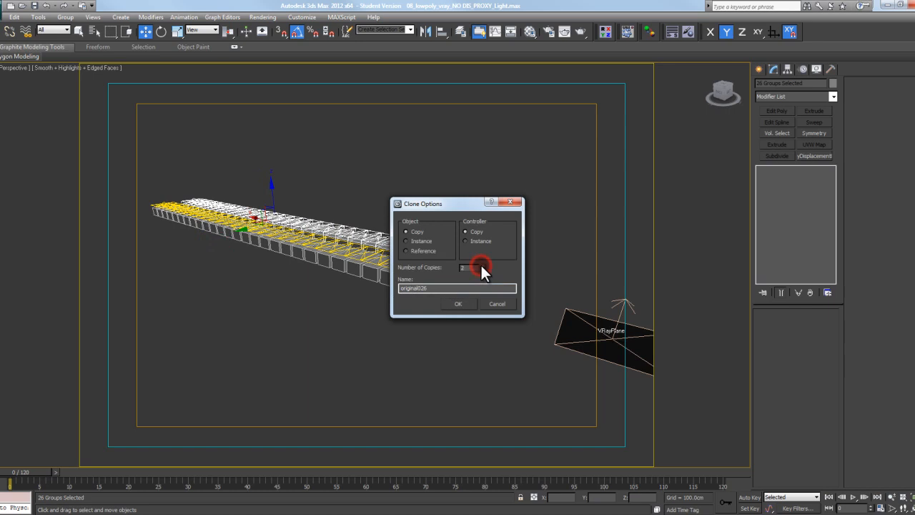
click(458, 303)
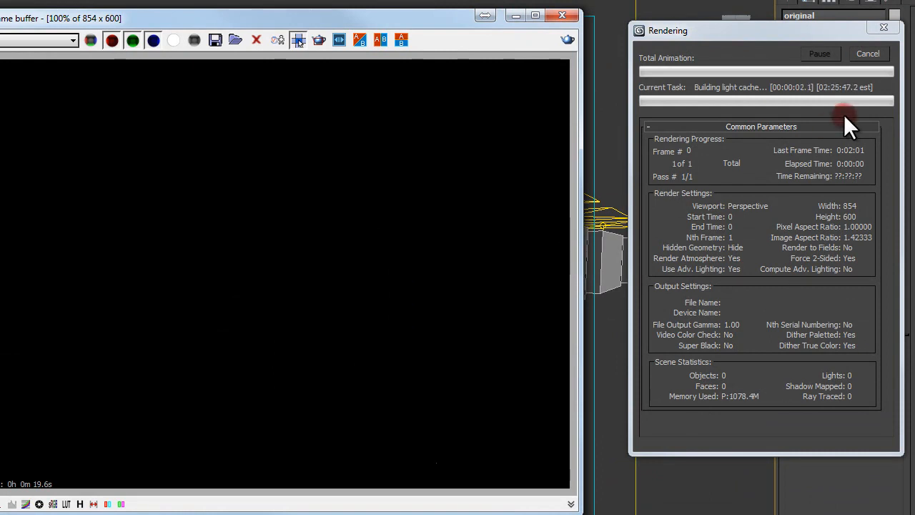
mouse_move(761, 100)
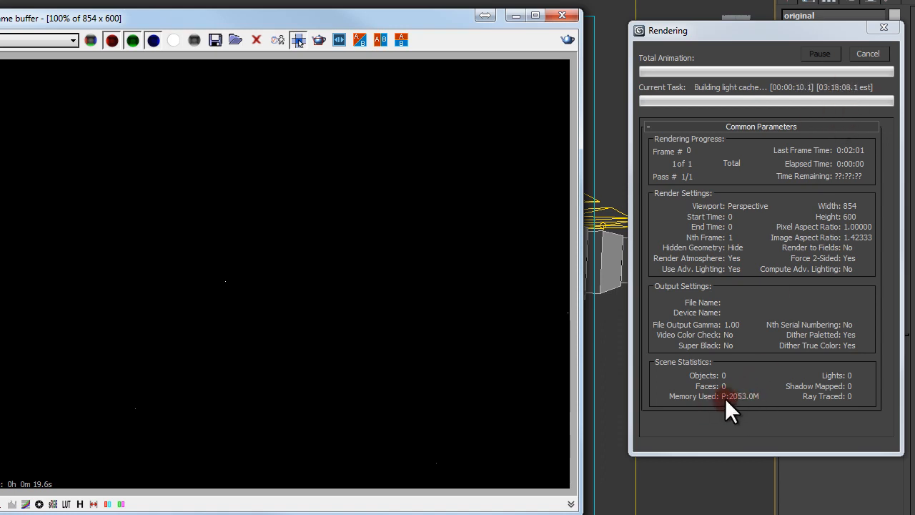
mouse_move(726, 428)
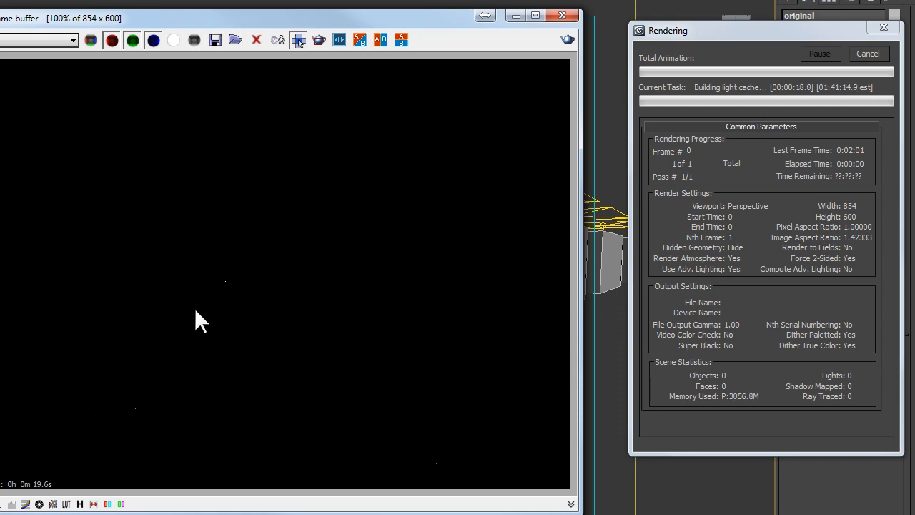
mouse_move(239, 177)
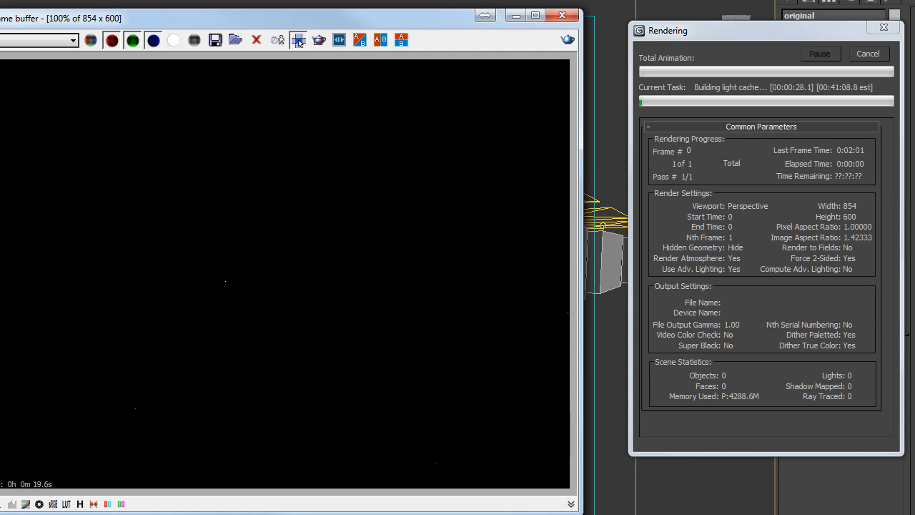
mouse_move(26, 243)
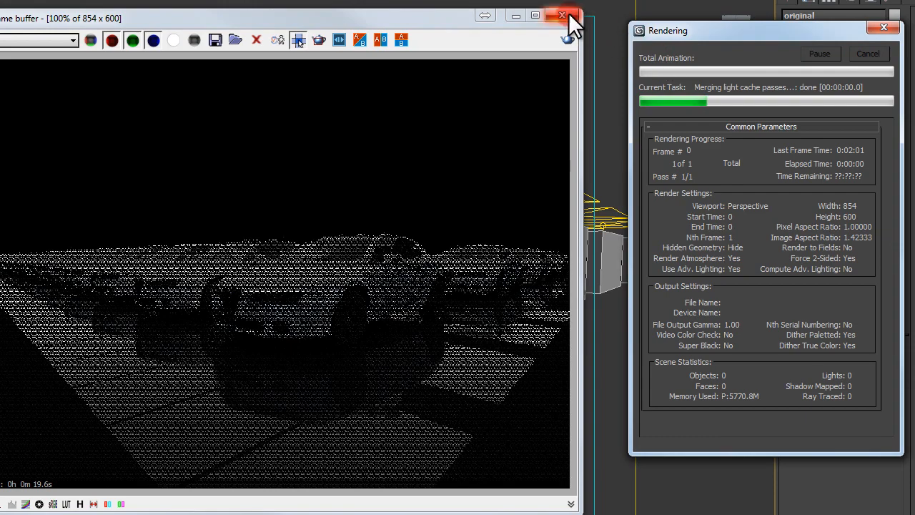
Close the render window once the light cache has built and merged.
click(563, 15)
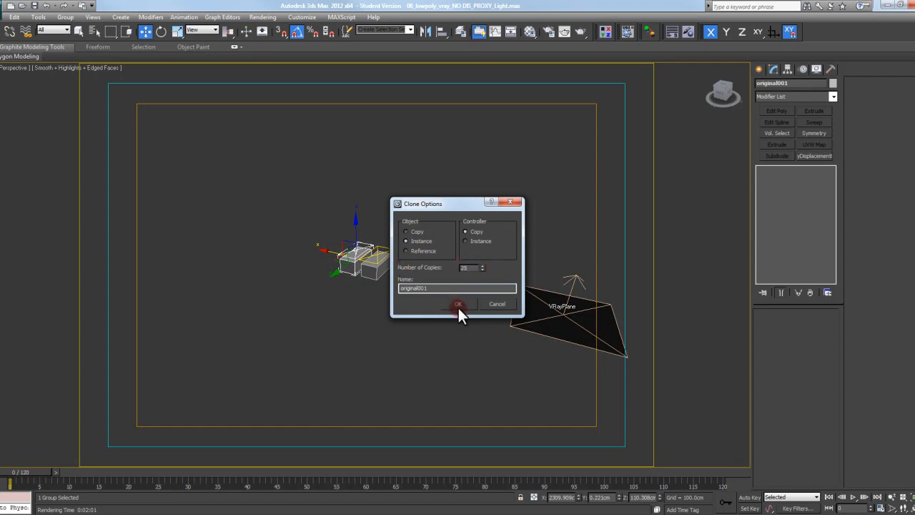
click(459, 303)
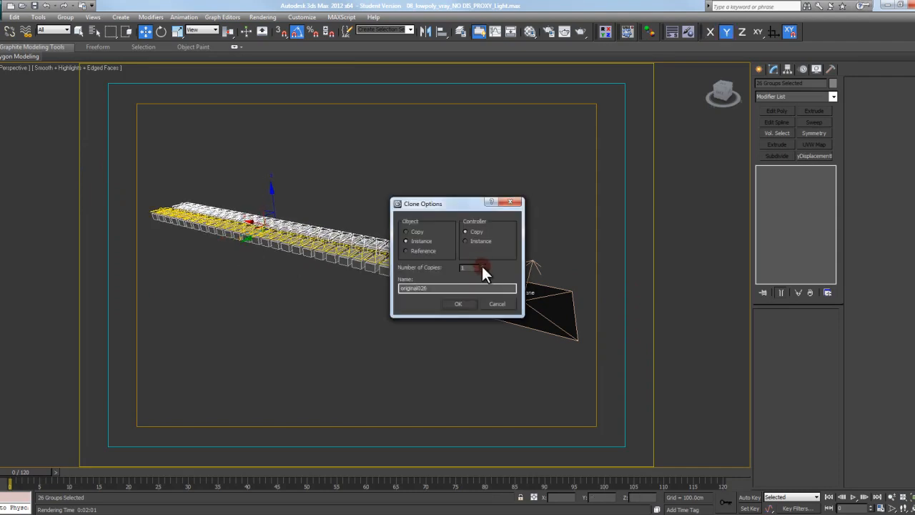
click(458, 304)
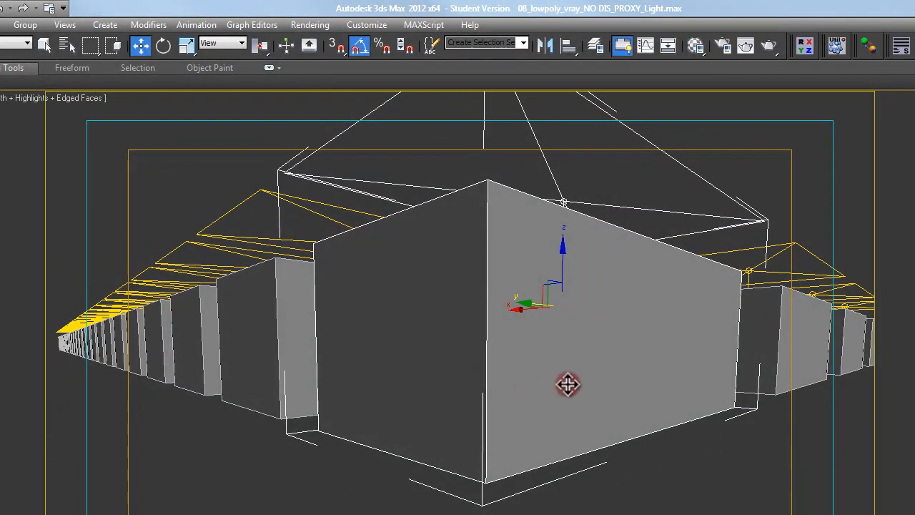
mouse_move(618, 427)
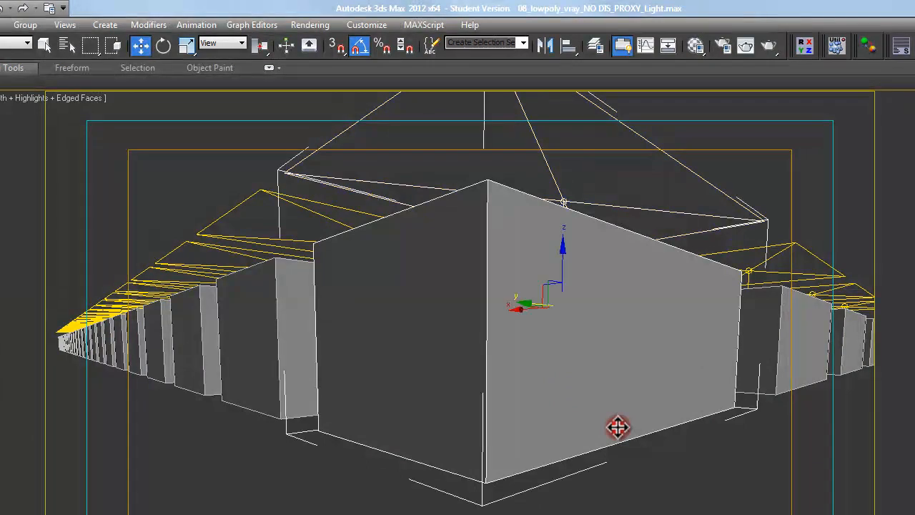
Ungroup the car groups and clone one VRayProxy beside the large proxy box.
click(25, 25)
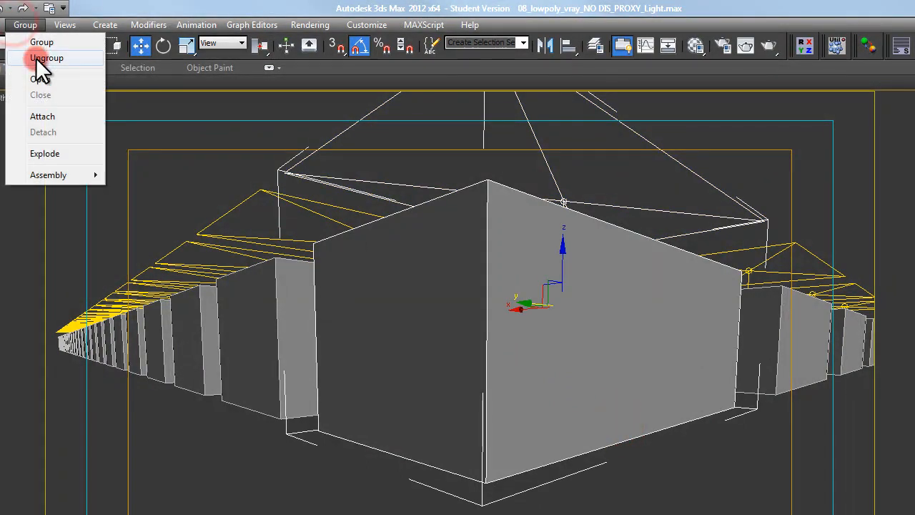
click(46, 58)
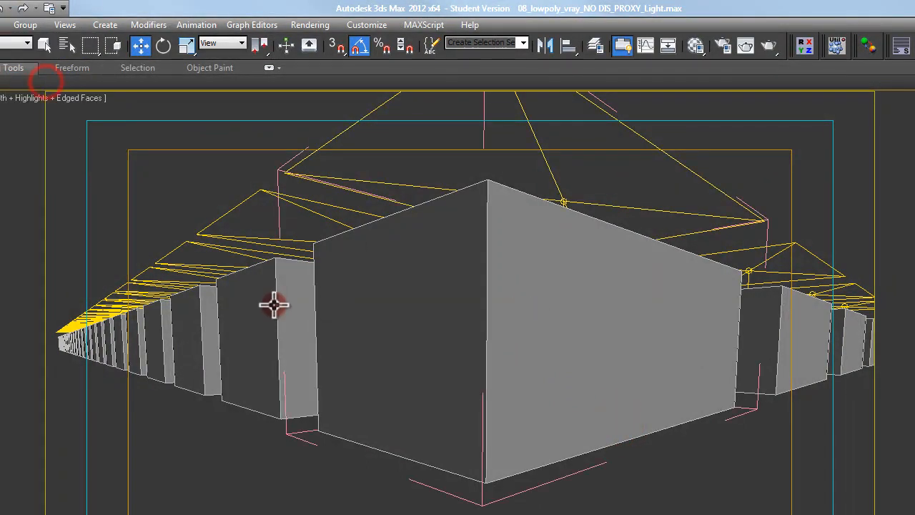
click(25, 25)
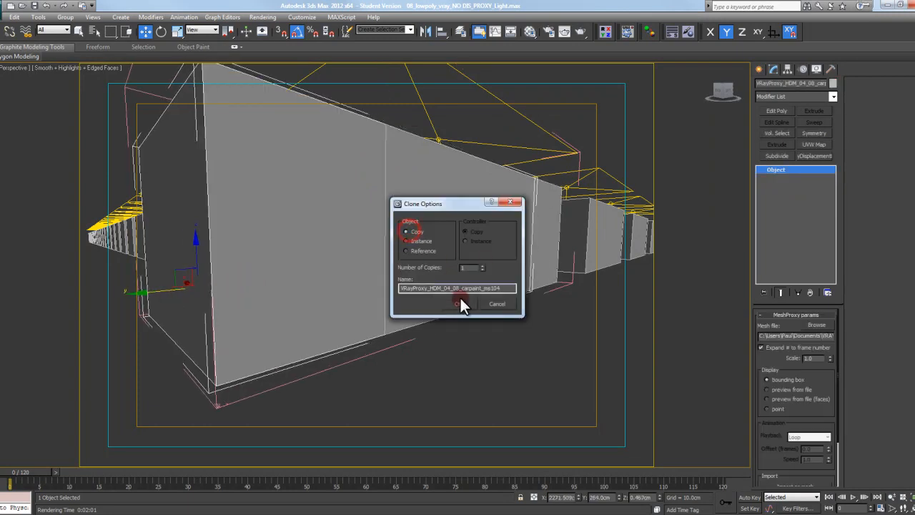
click(458, 303)
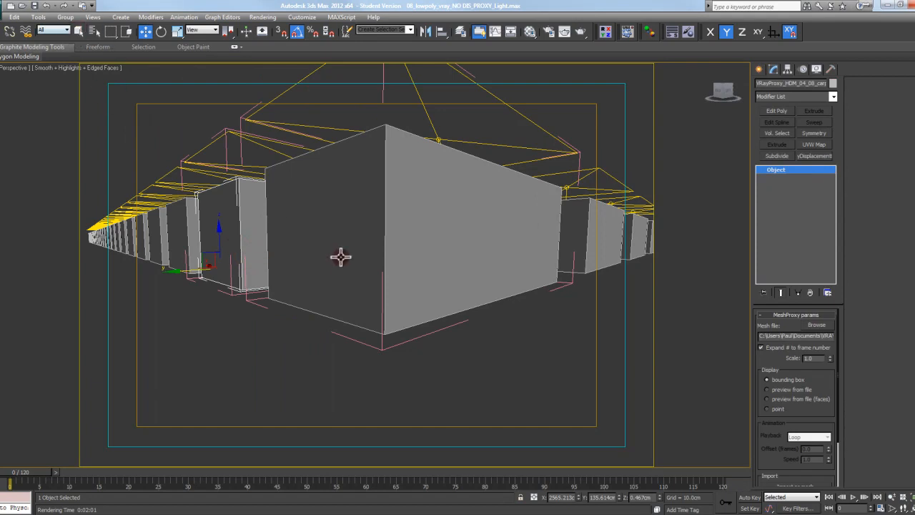
mouse_move(415, 262)
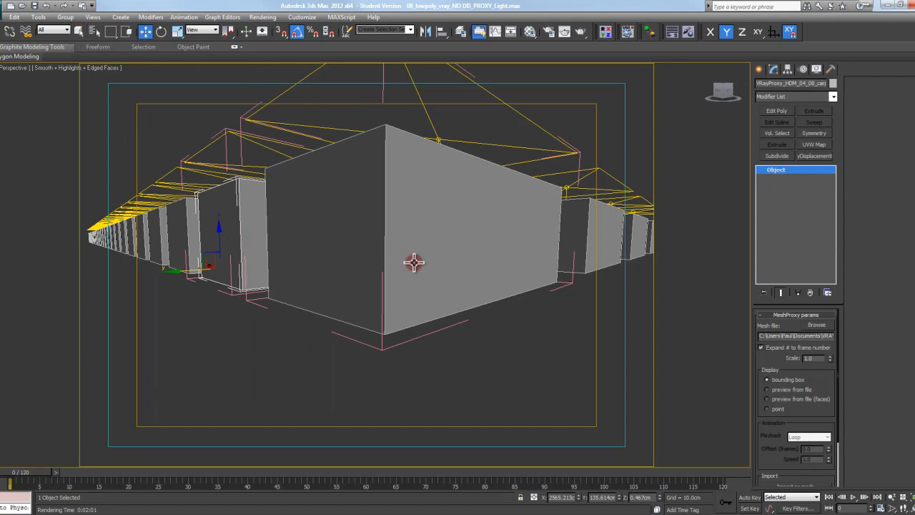
mouse_move(414, 261)
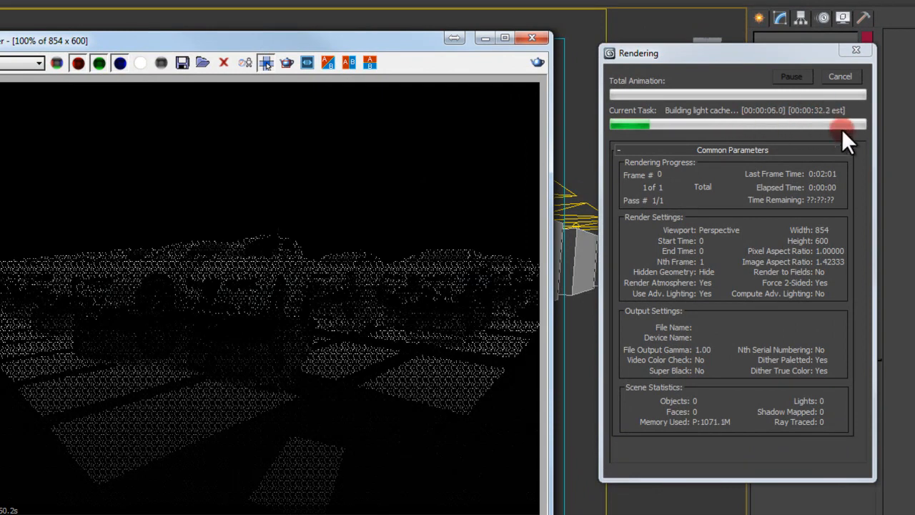
mouse_move(375, 297)
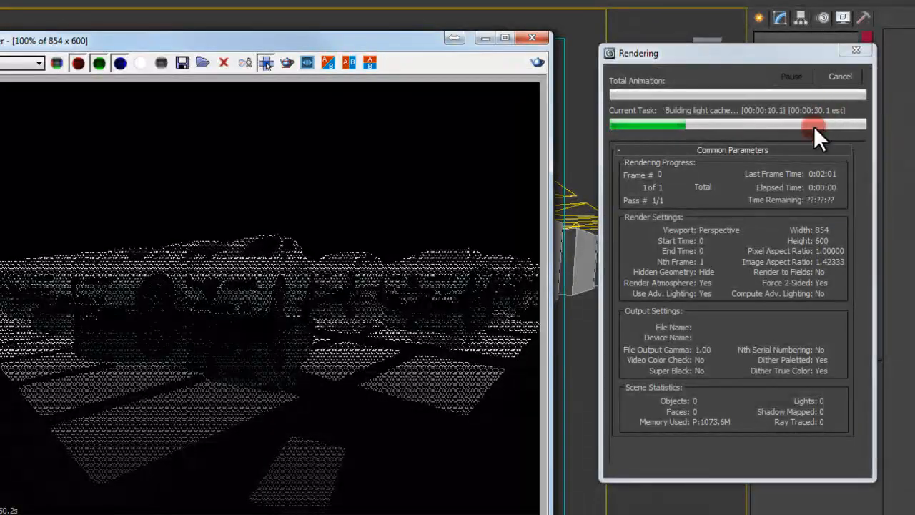
mouse_move(776, 128)
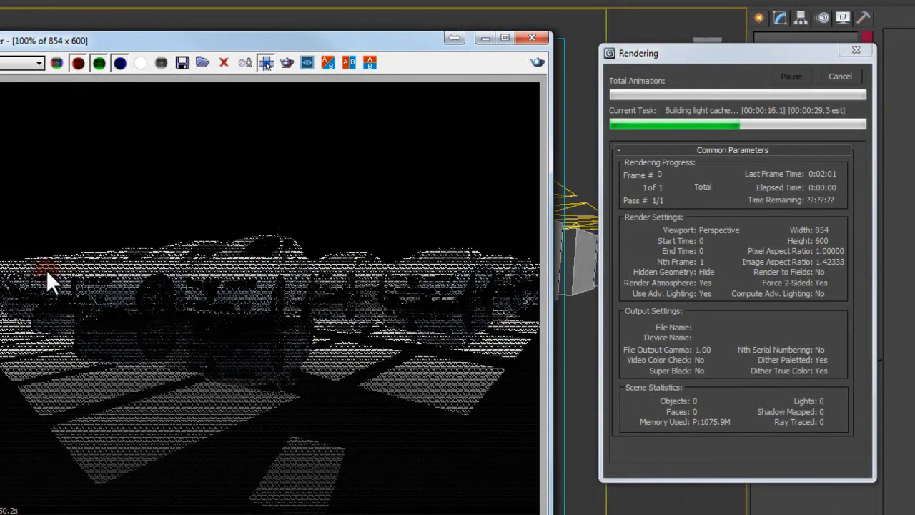
mouse_move(425, 300)
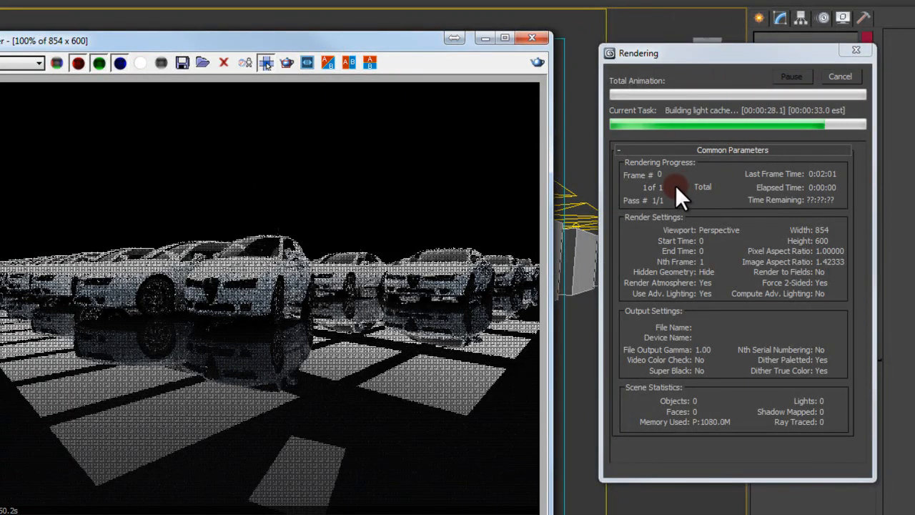
mouse_move(768, 143)
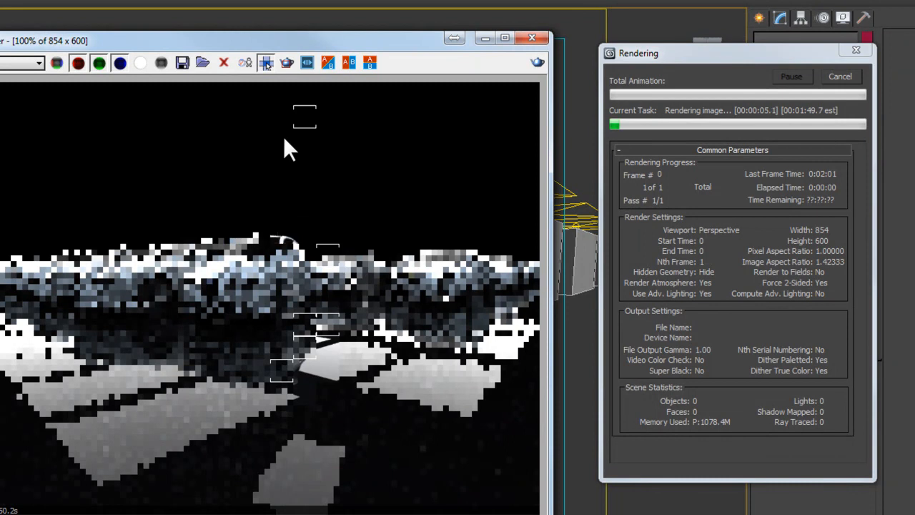
mouse_move(427, 174)
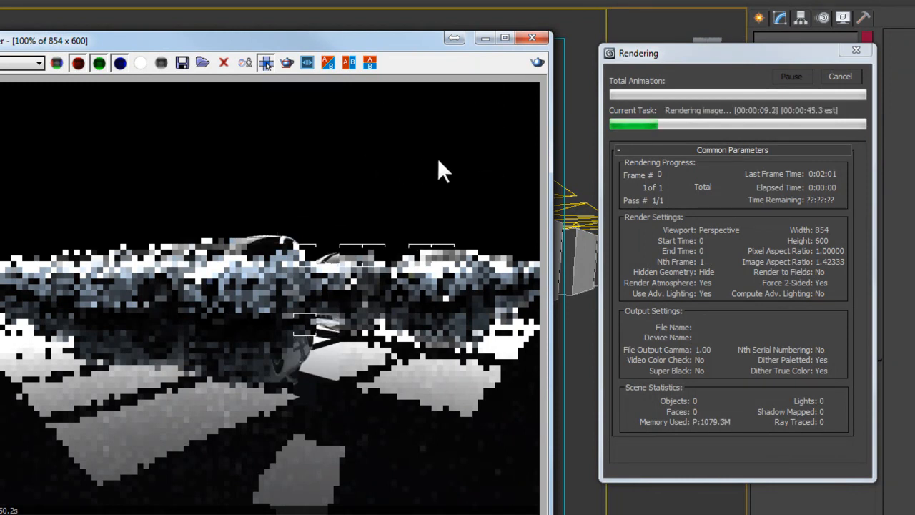
mouse_move(458, 171)
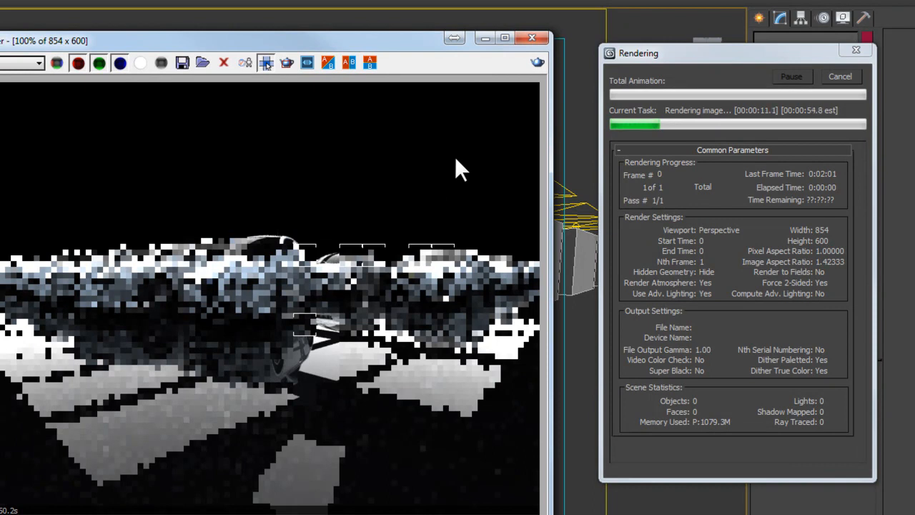
mouse_move(376, 164)
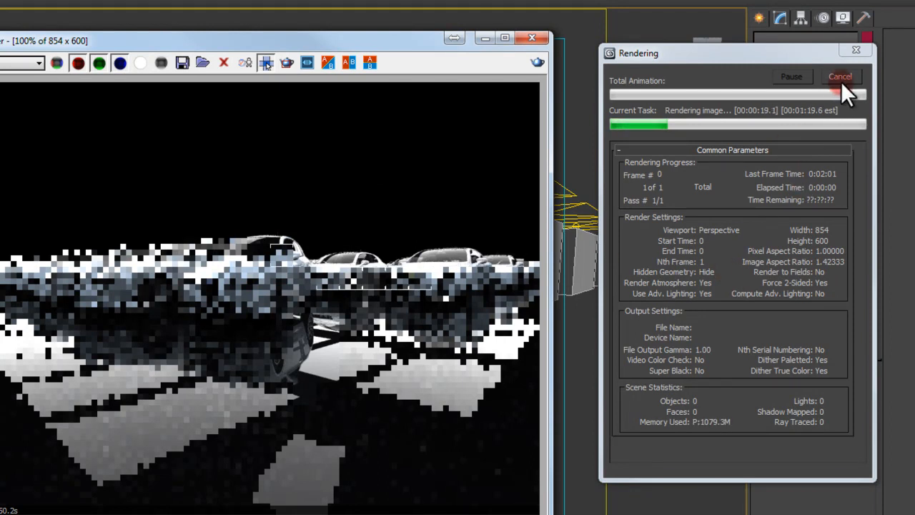
Cancel the render partway through the final image pass.
click(840, 76)
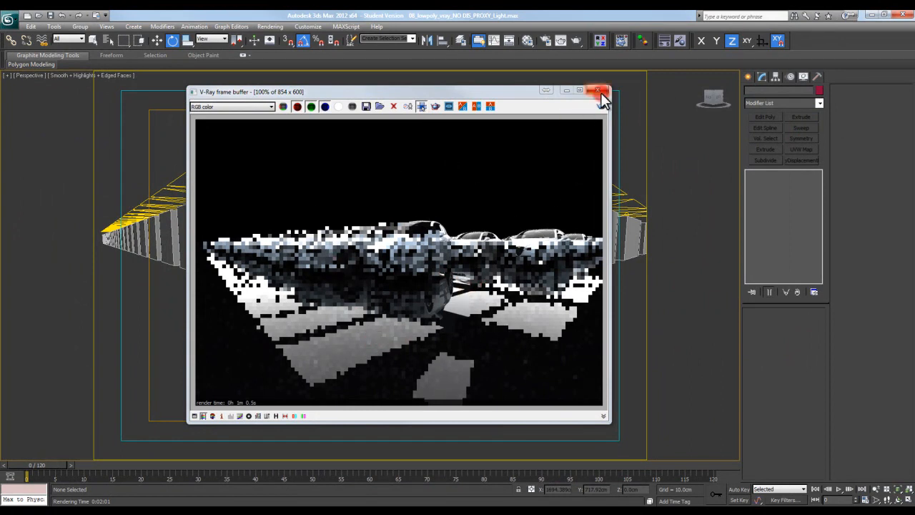
Close the V-Ray frame buffer window to show the proxy scene.
click(600, 91)
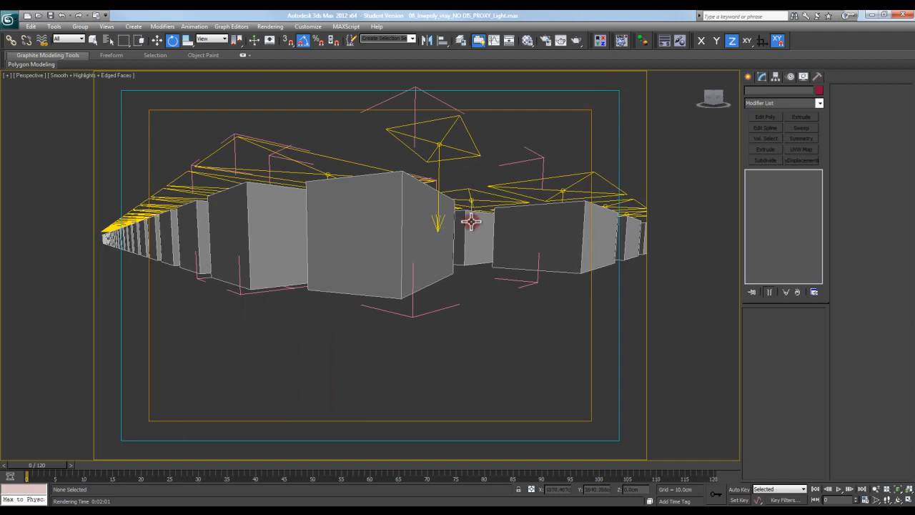
mouse_move(499, 232)
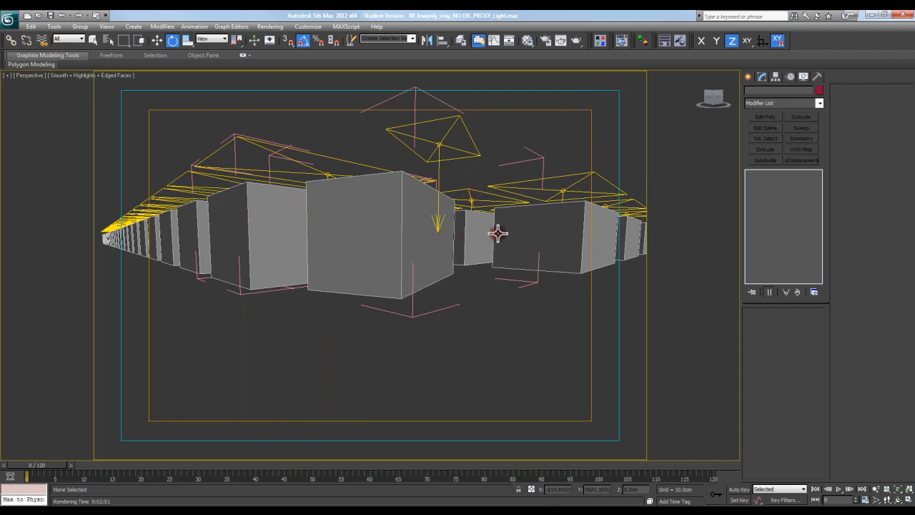
mouse_move(476, 256)
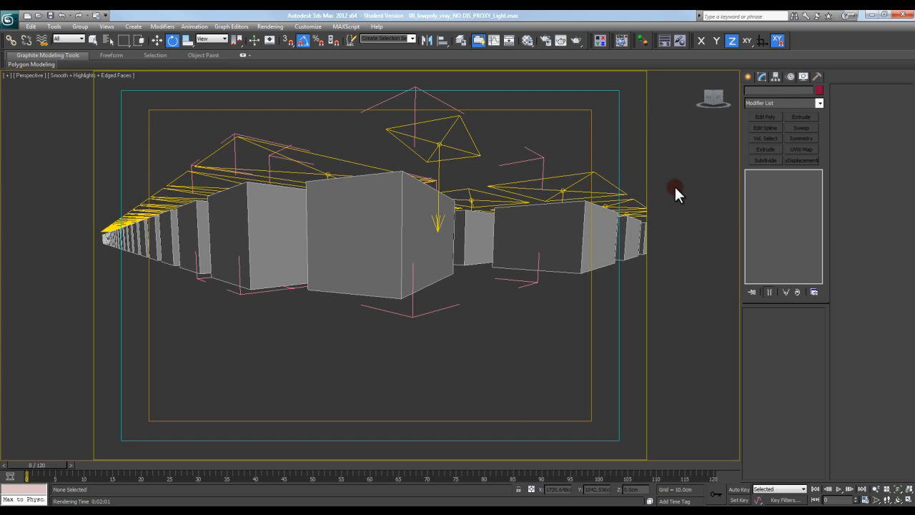
mouse_move(362, 161)
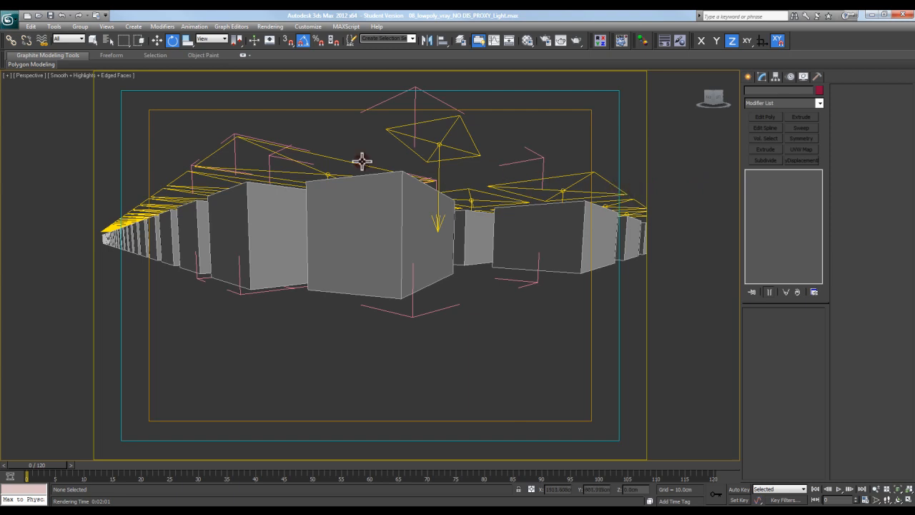